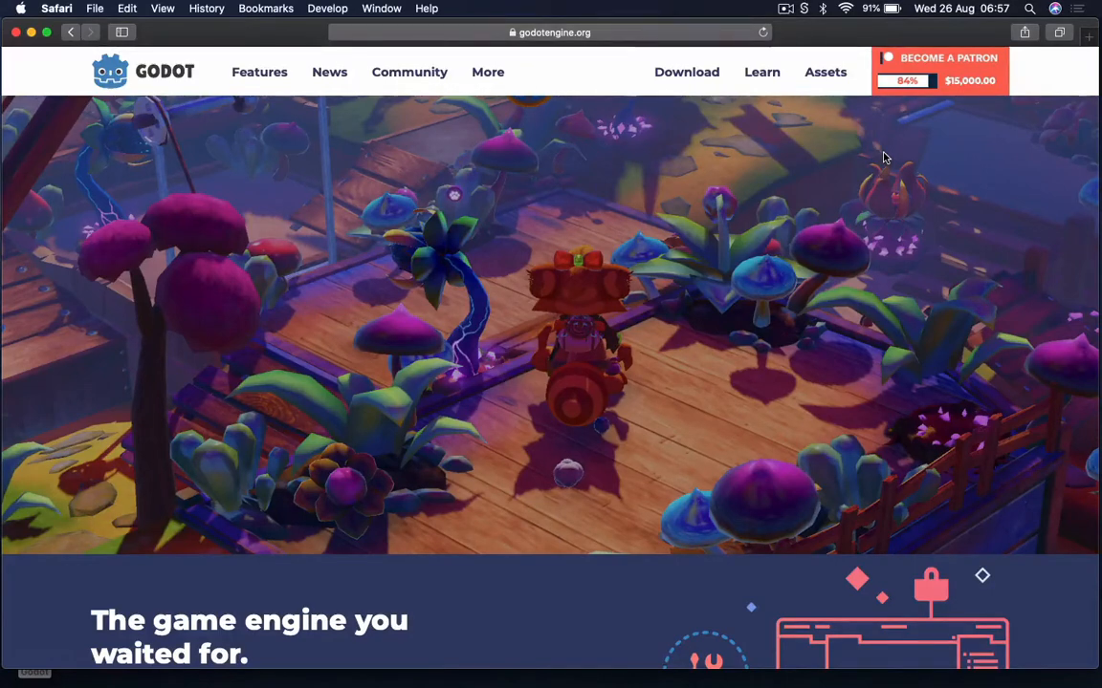
pyautogui.moveTo(506, 108)
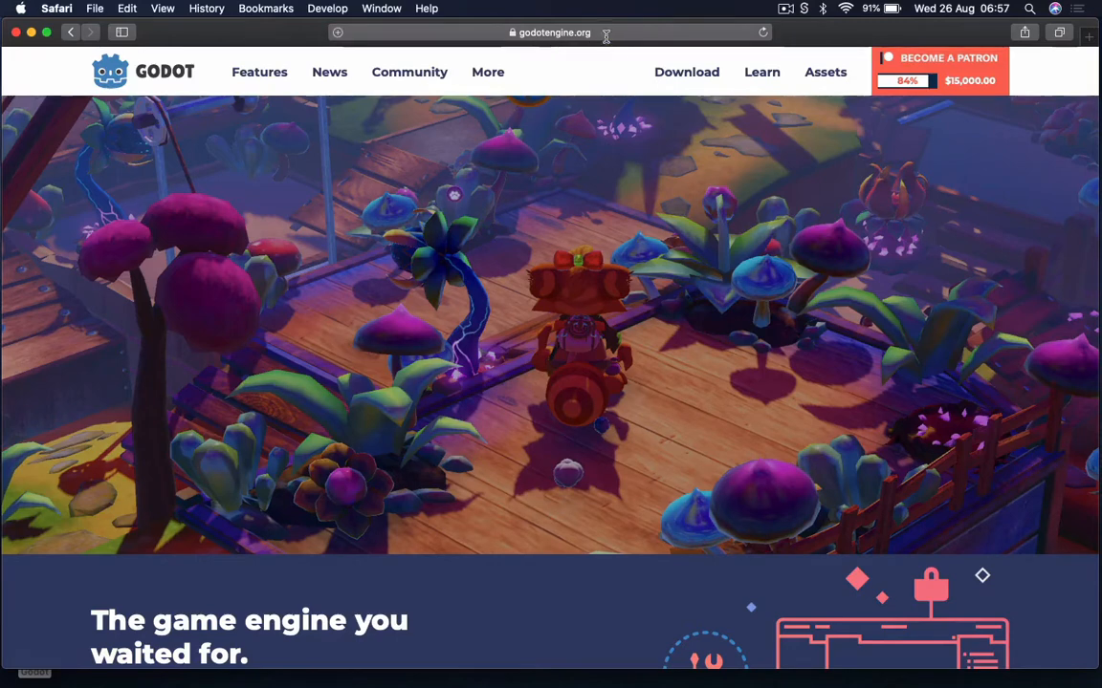
# Dismiss Safari's Favourites panel and follow the Godot site's Download link.
pyautogui.click(550, 31)
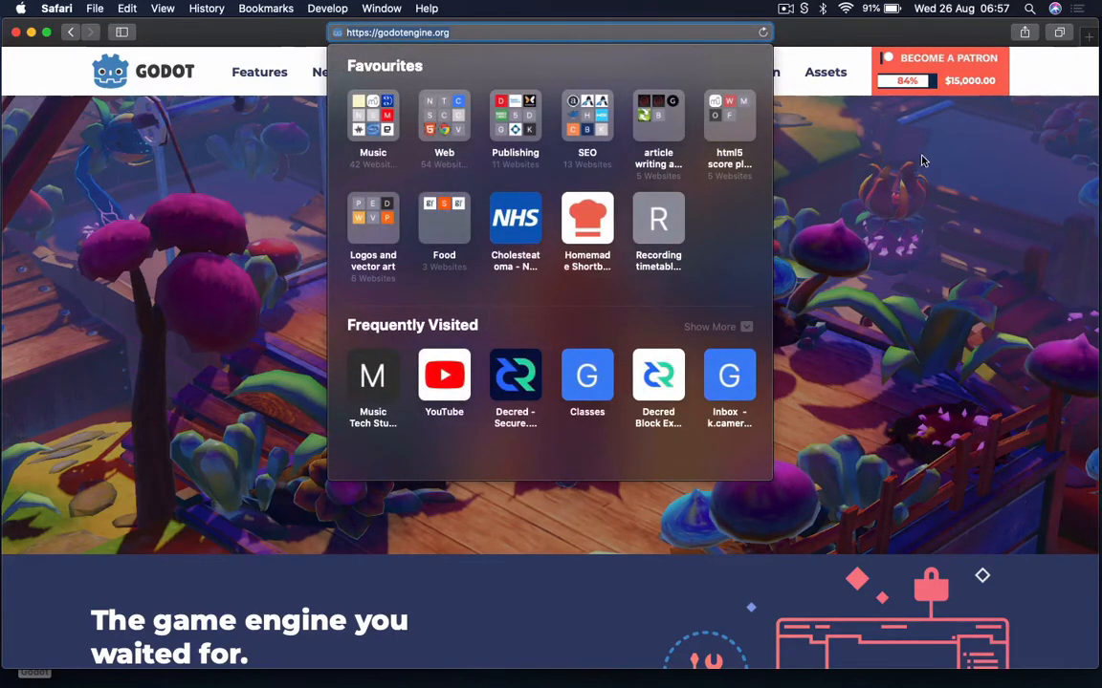
pyautogui.click(494, 201)
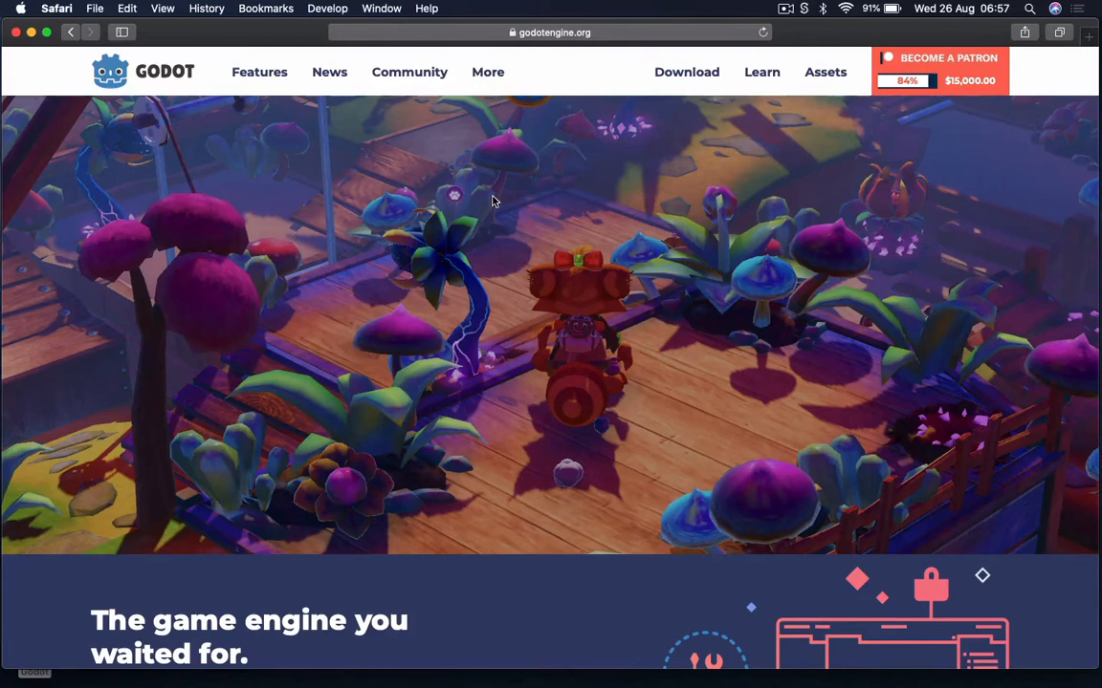
pyautogui.moveTo(689, 99)
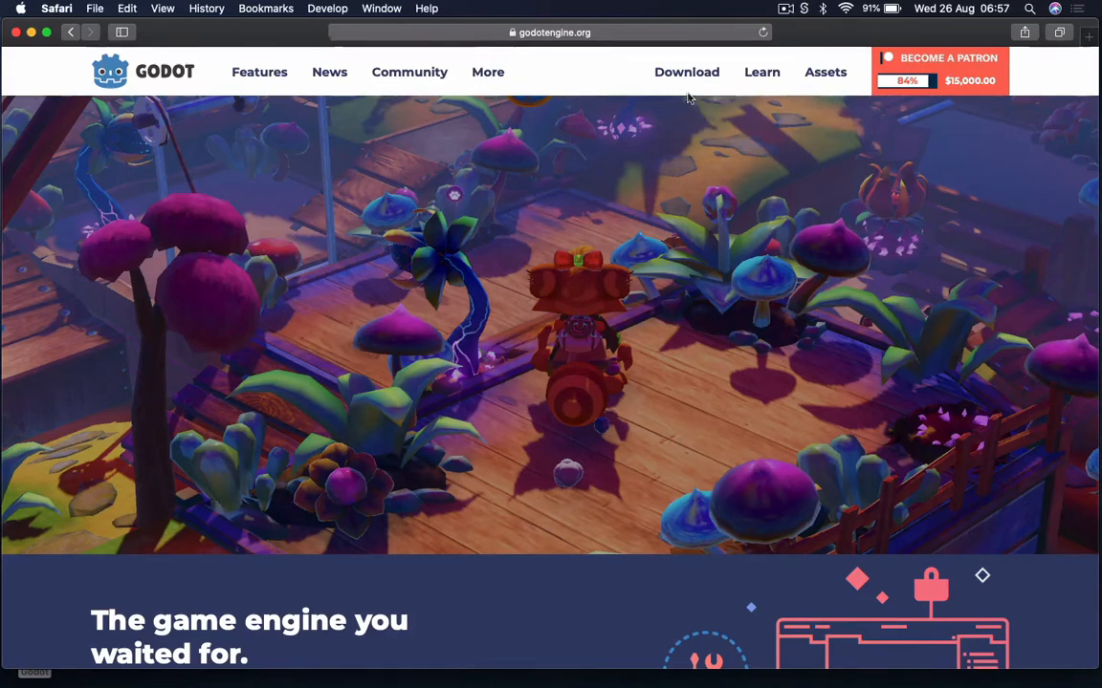
pyautogui.click(686, 71)
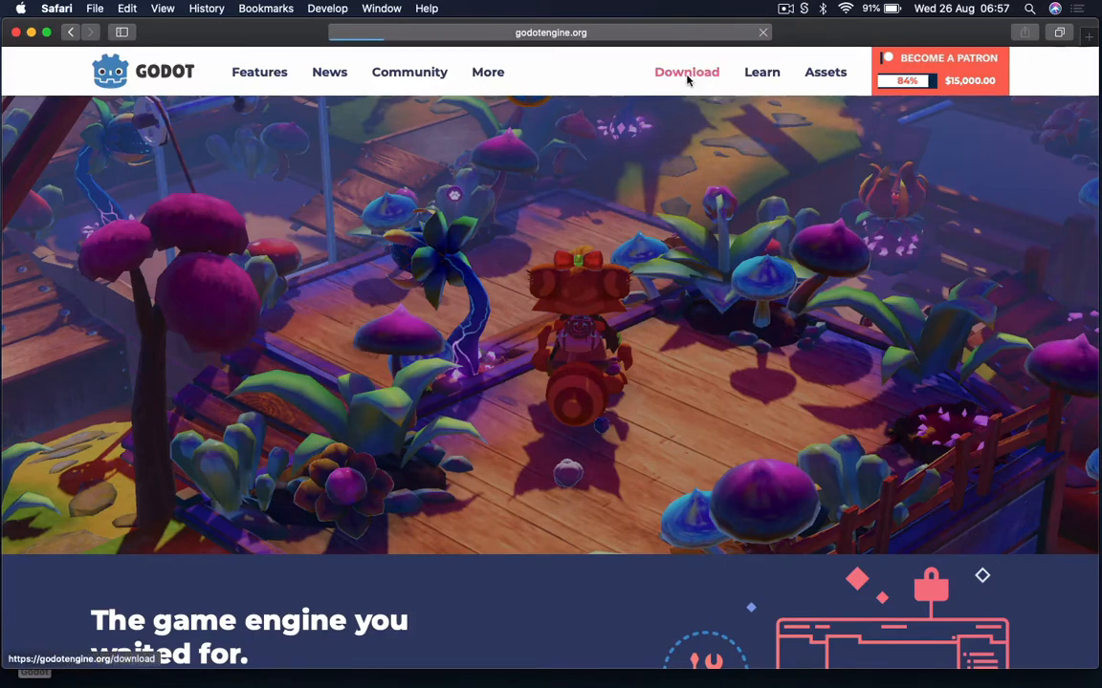
pyautogui.click(686, 72)
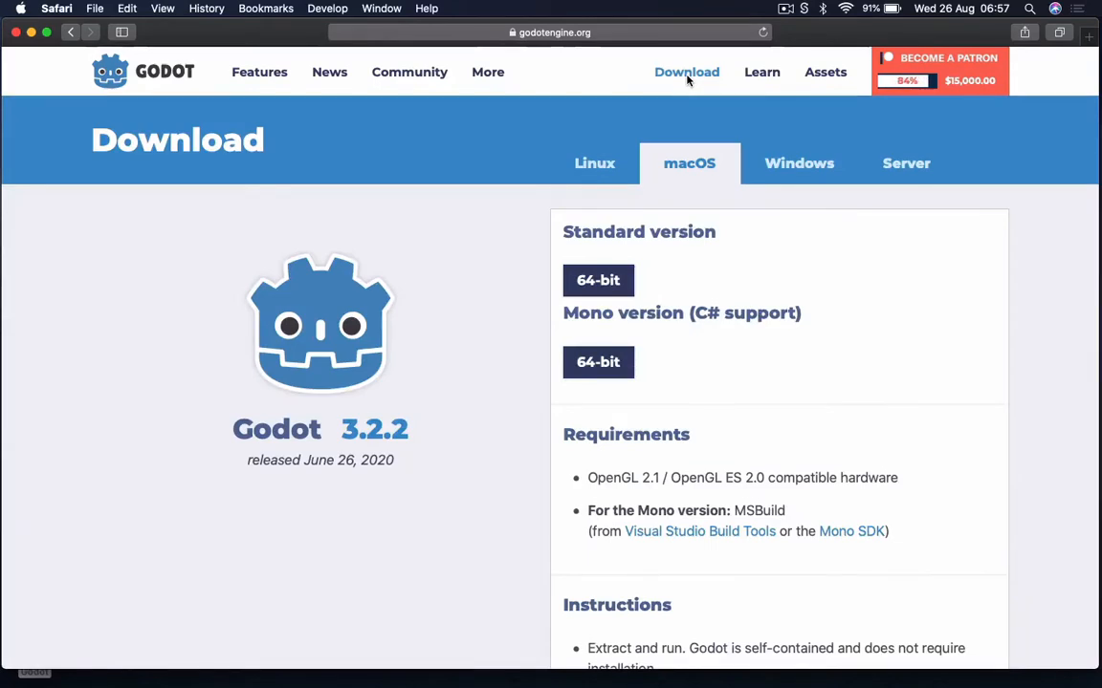
pyautogui.moveTo(594, 164)
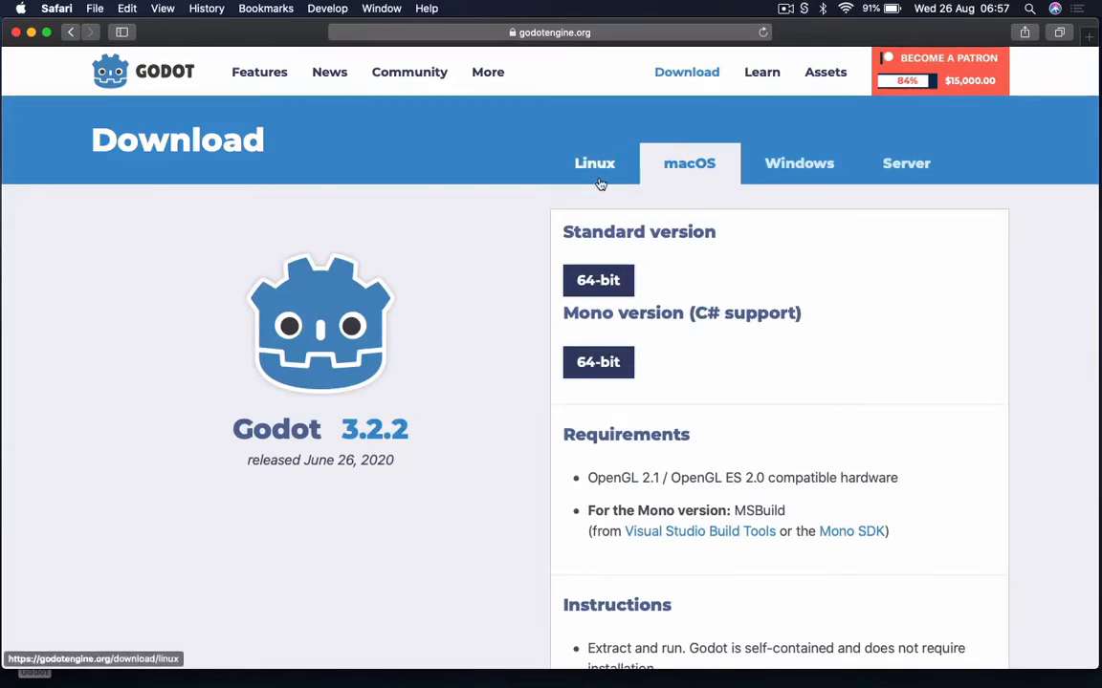
pyautogui.moveTo(604, 196)
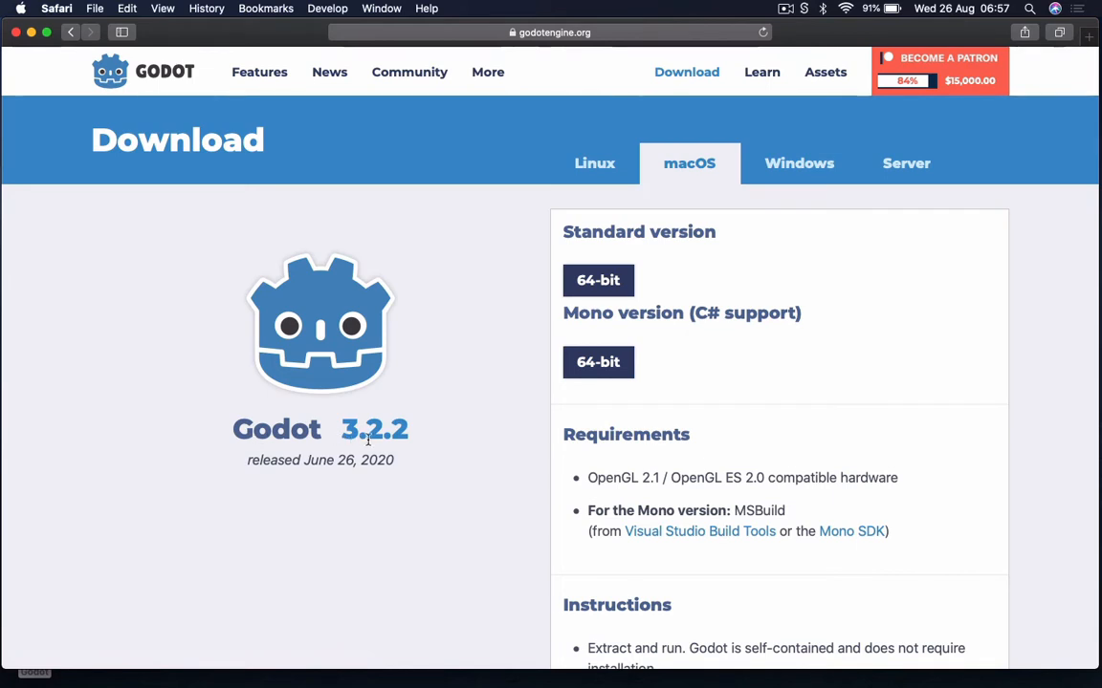
pyautogui.moveTo(439, 256)
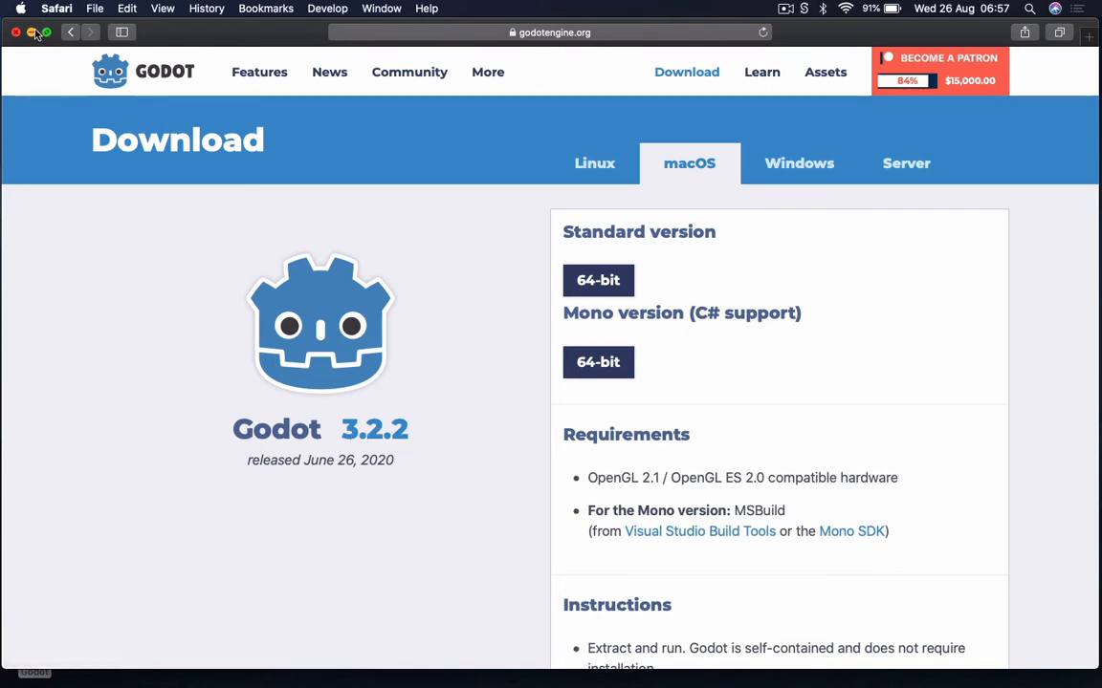
# Minimise the Safari window to reveal the desktop's Godot app icon.
pyautogui.click(16, 31)
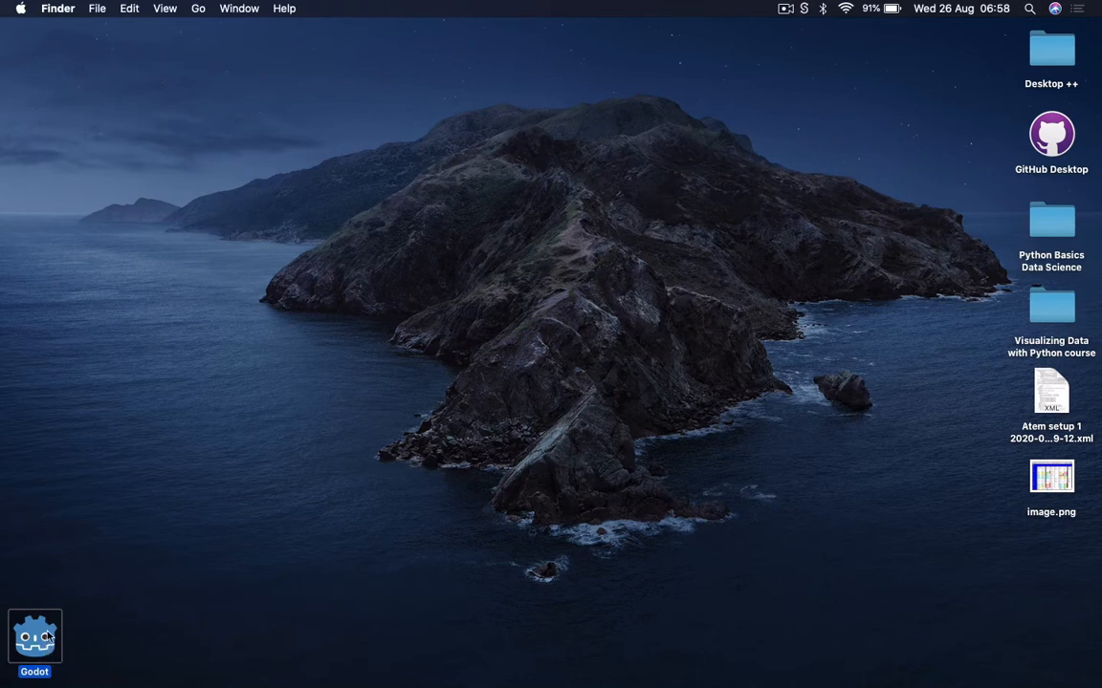
pyautogui.moveTo(72, 643)
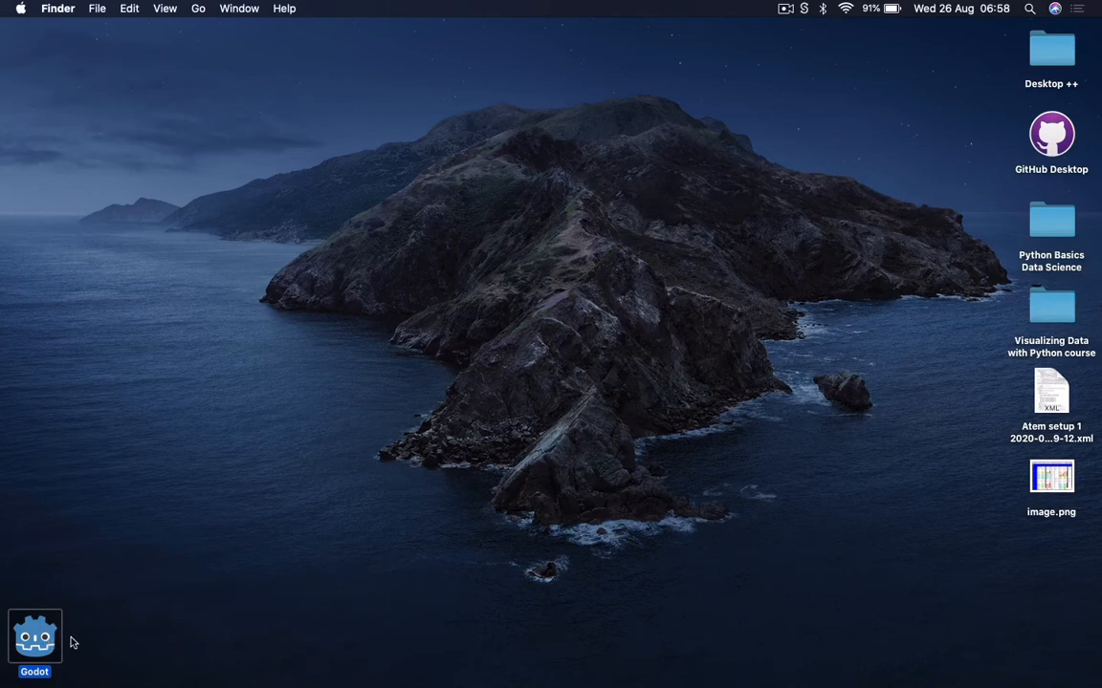
pyautogui.moveTo(39, 639)
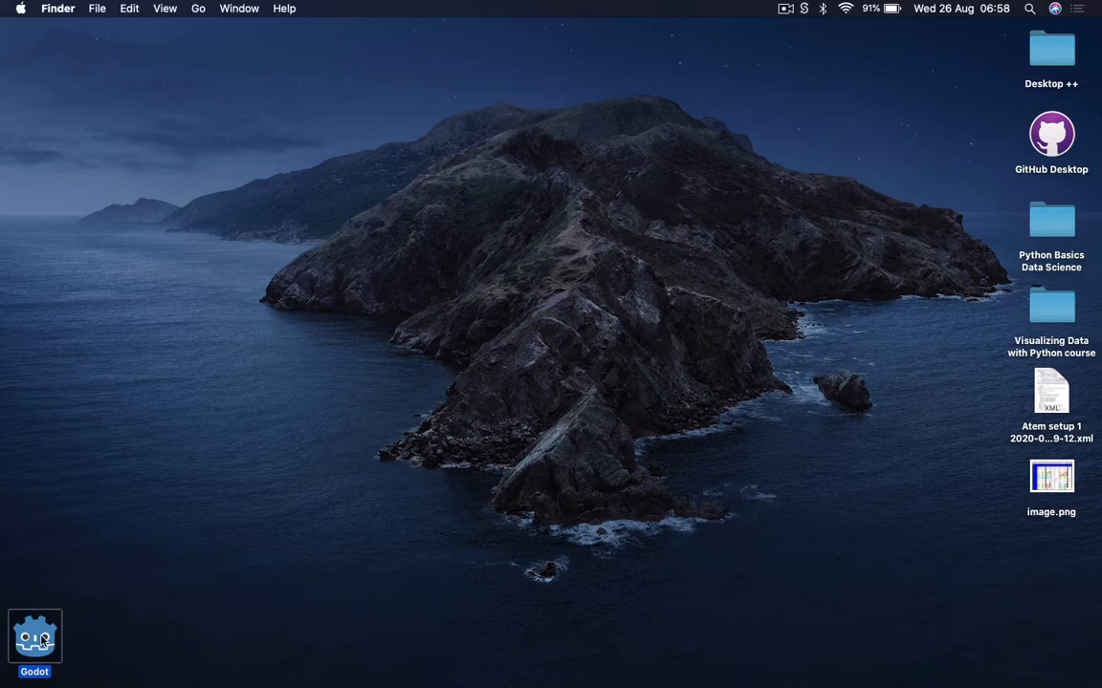
# Launch Godot from the desktop icon and cancel the example-projects prompt.
pyautogui.doubleClick(35, 638)
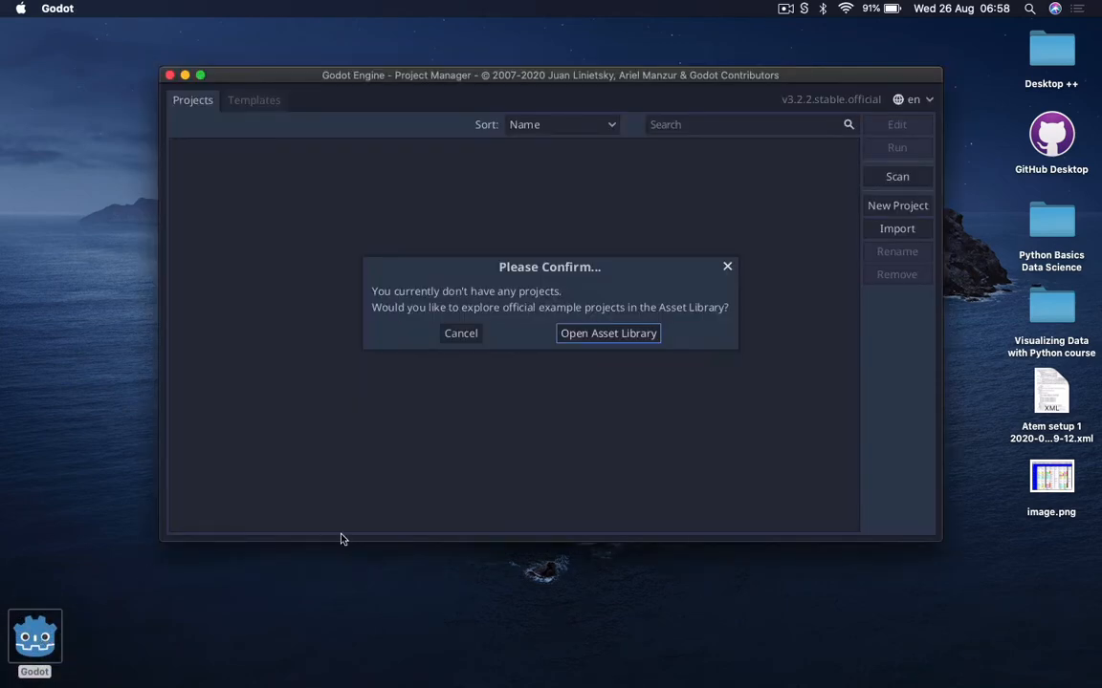
pyautogui.moveTo(462, 355)
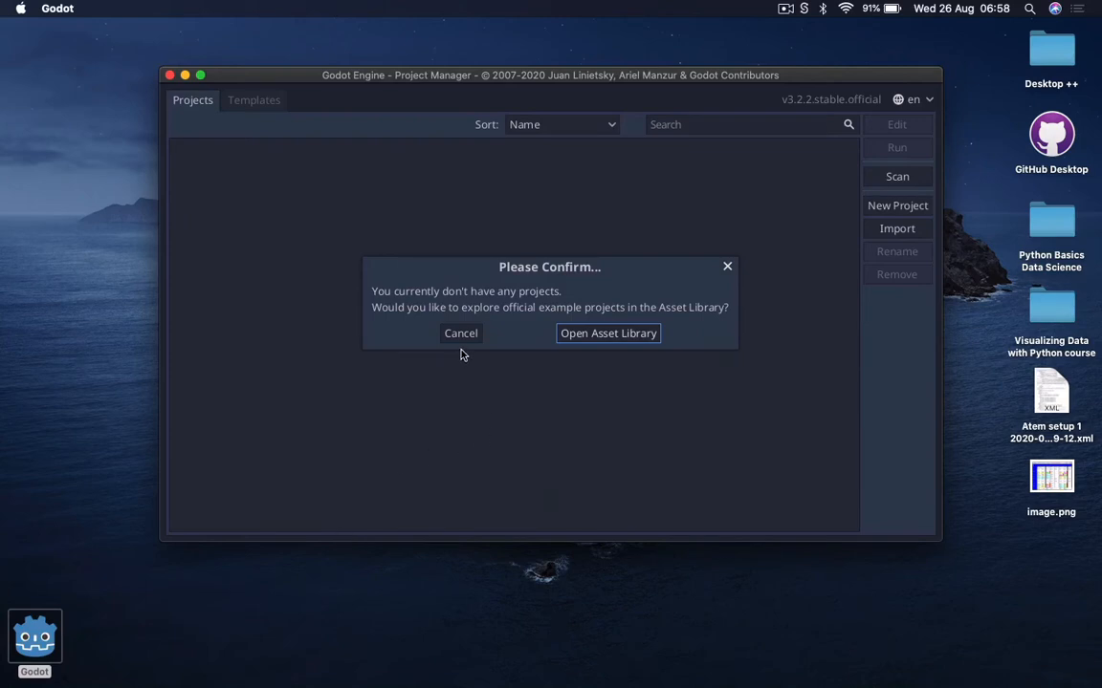
pyautogui.click(460, 333)
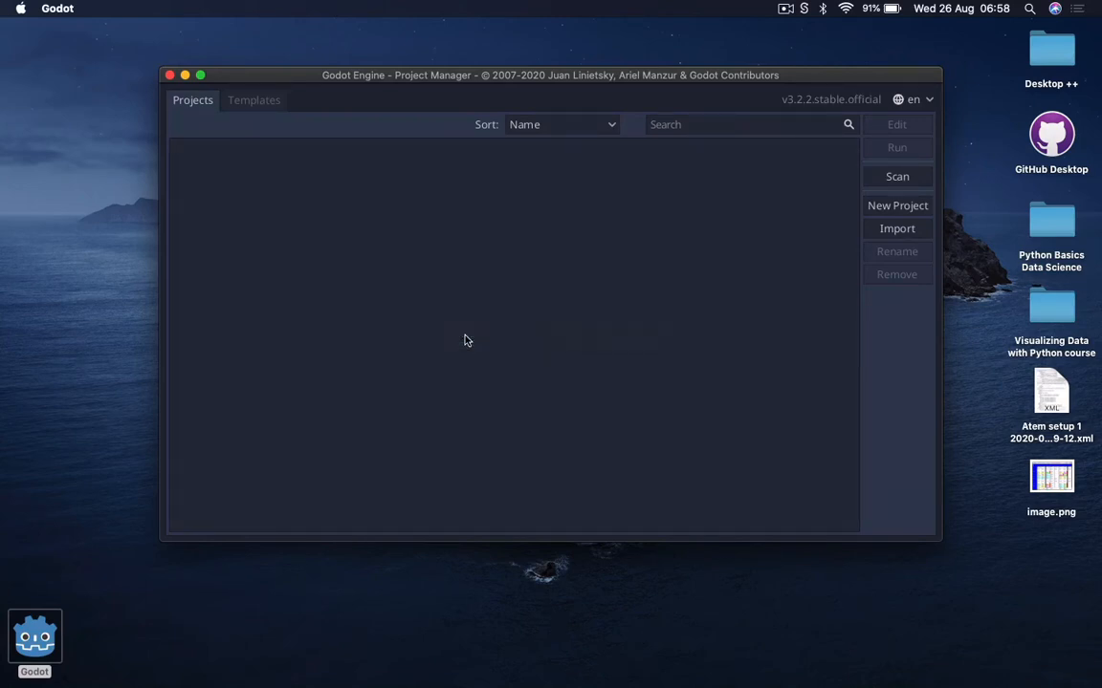
pyautogui.moveTo(526, 300)
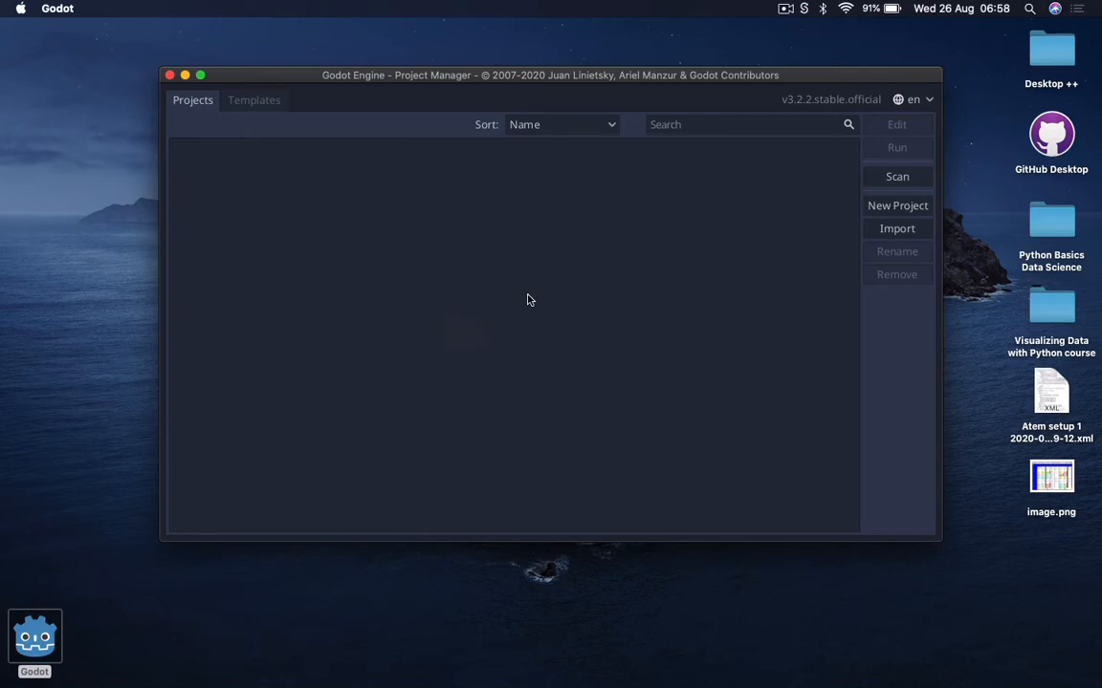
pyautogui.moveTo(777, 277)
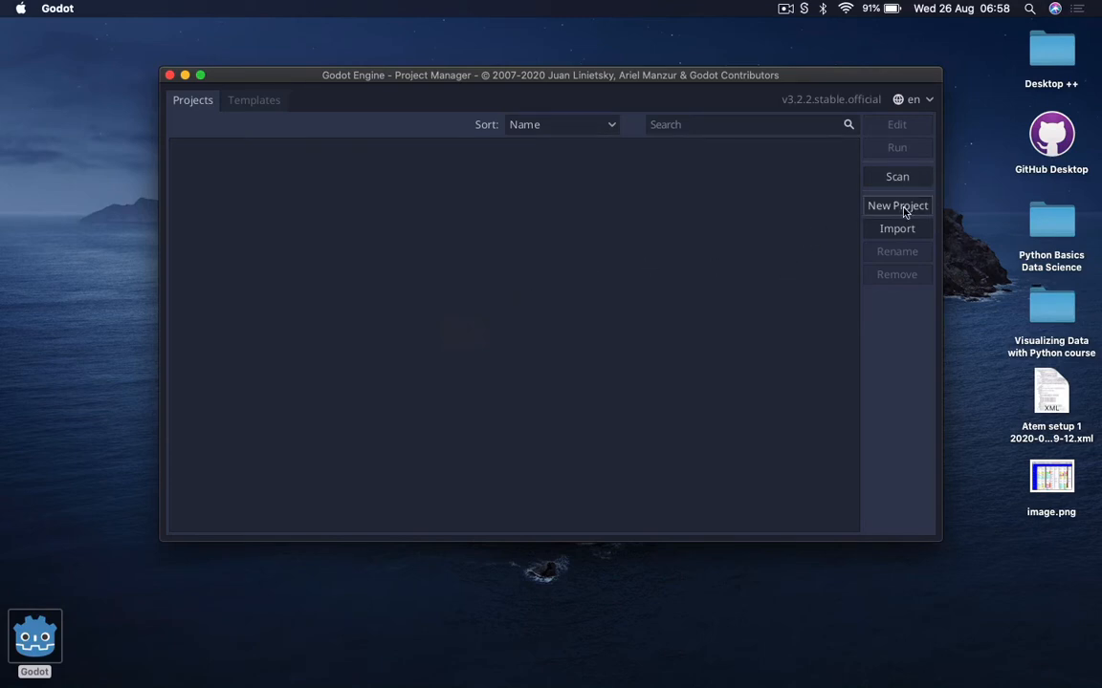
# Create a new project named 'My 2D Platformer 1.0'.
pyautogui.click(896, 205)
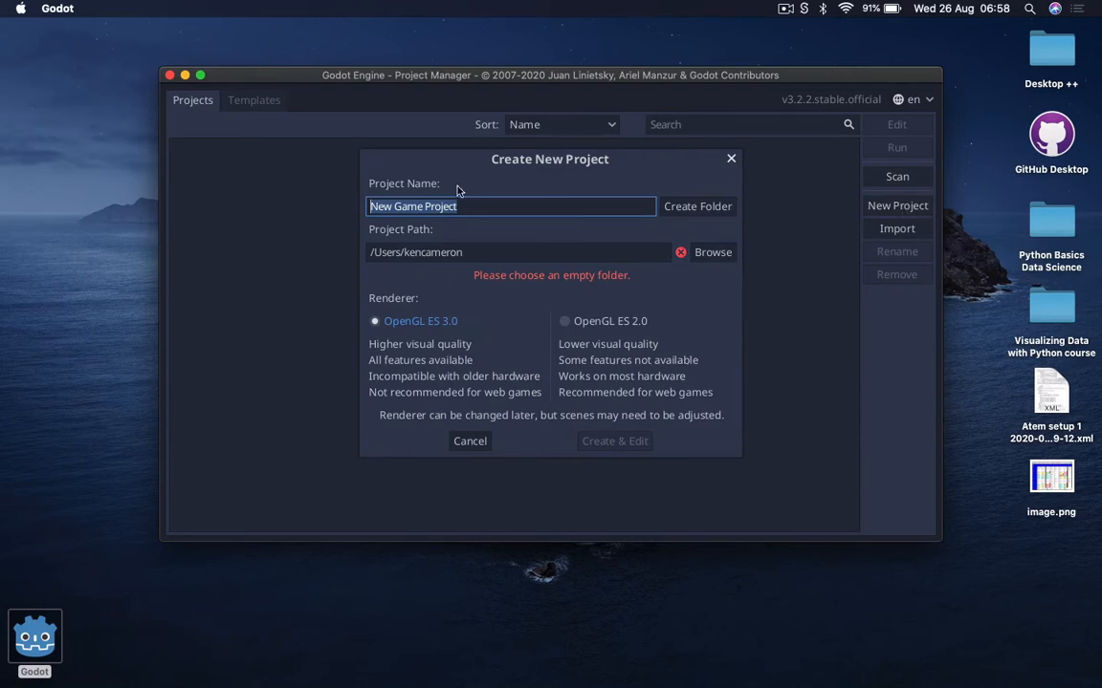
pyautogui.write('My 2D Platformer 1.0')
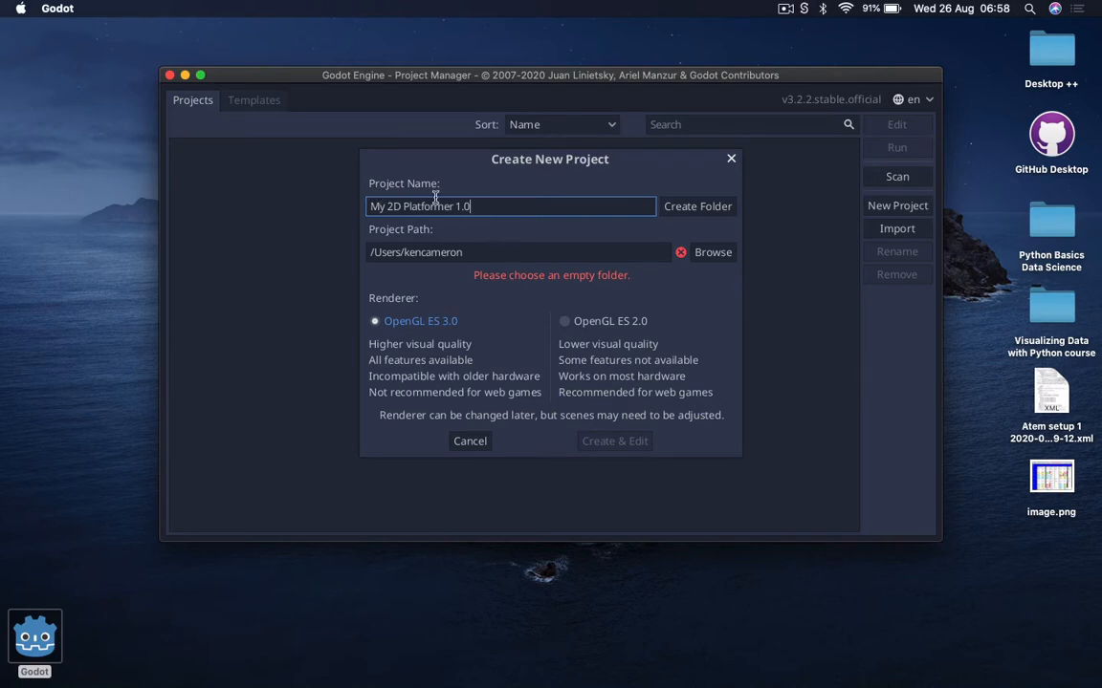
pyautogui.moveTo(672, 286)
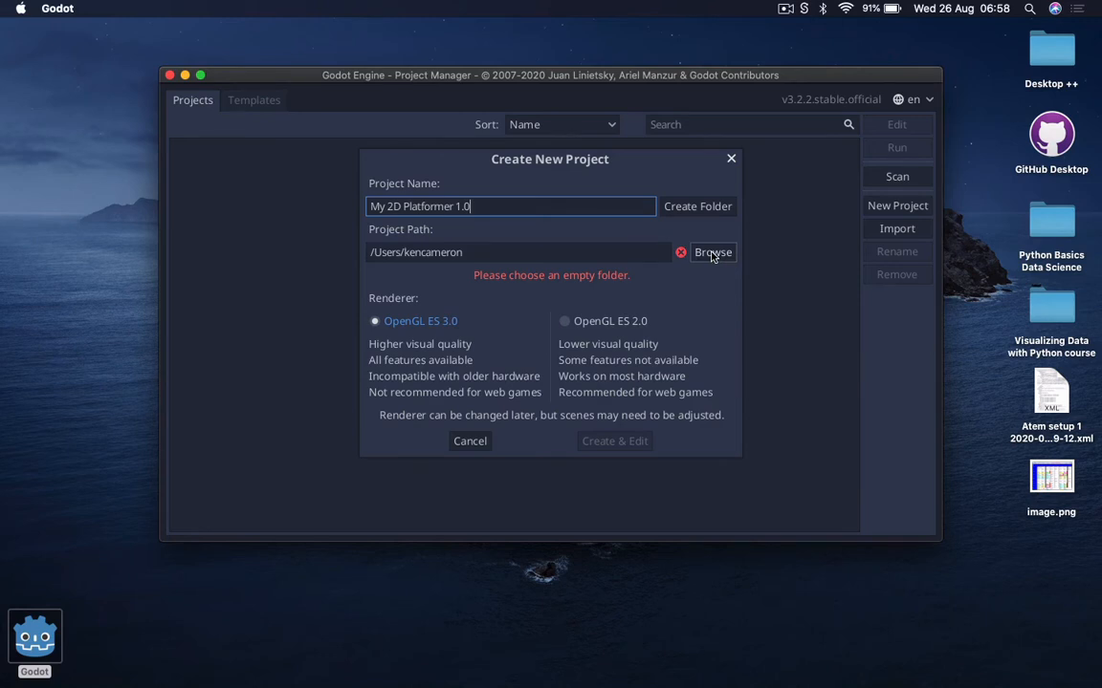
# Browse for the project location and enter the Documents folder.
pyautogui.click(713, 252)
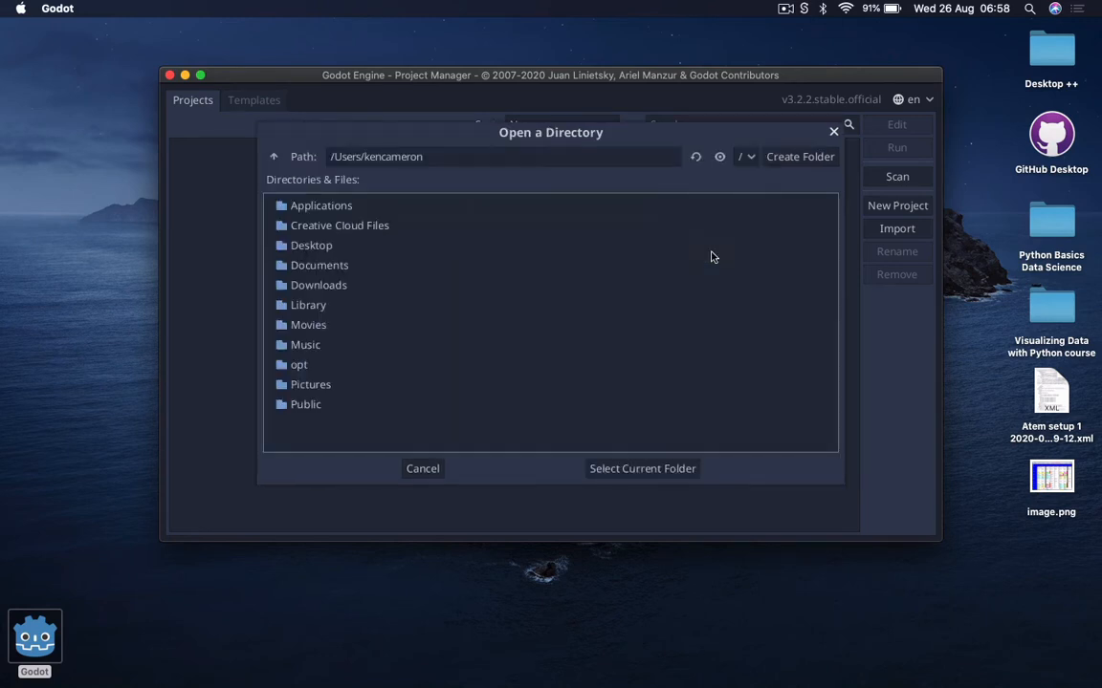
pyautogui.moveTo(318, 272)
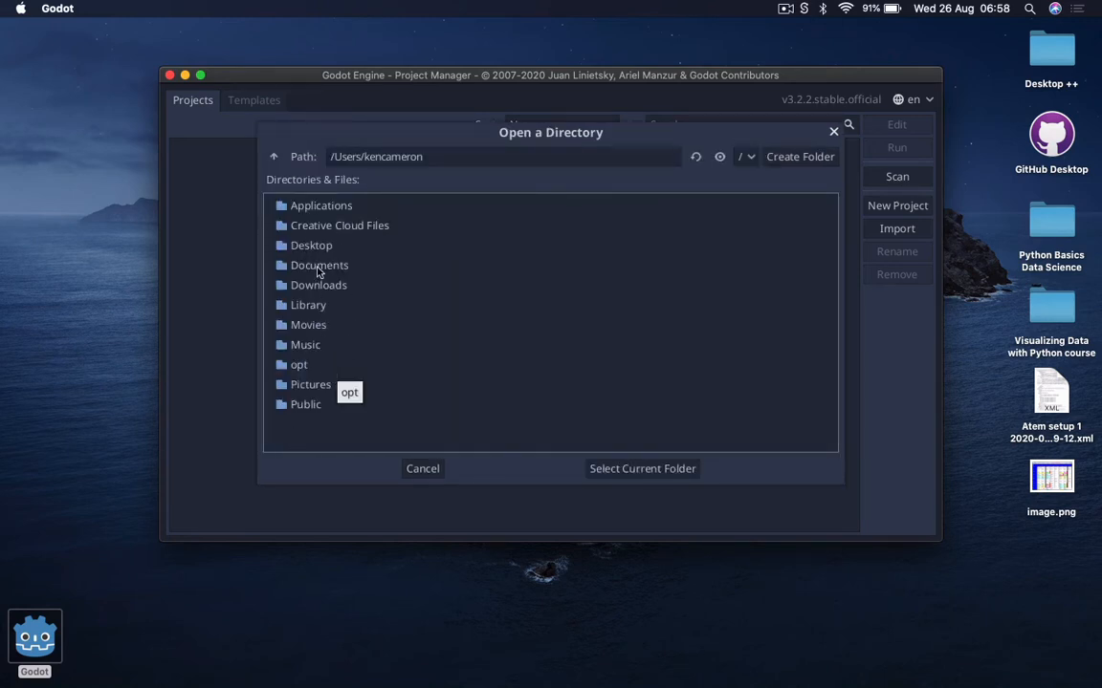
pyautogui.moveTo(333, 268)
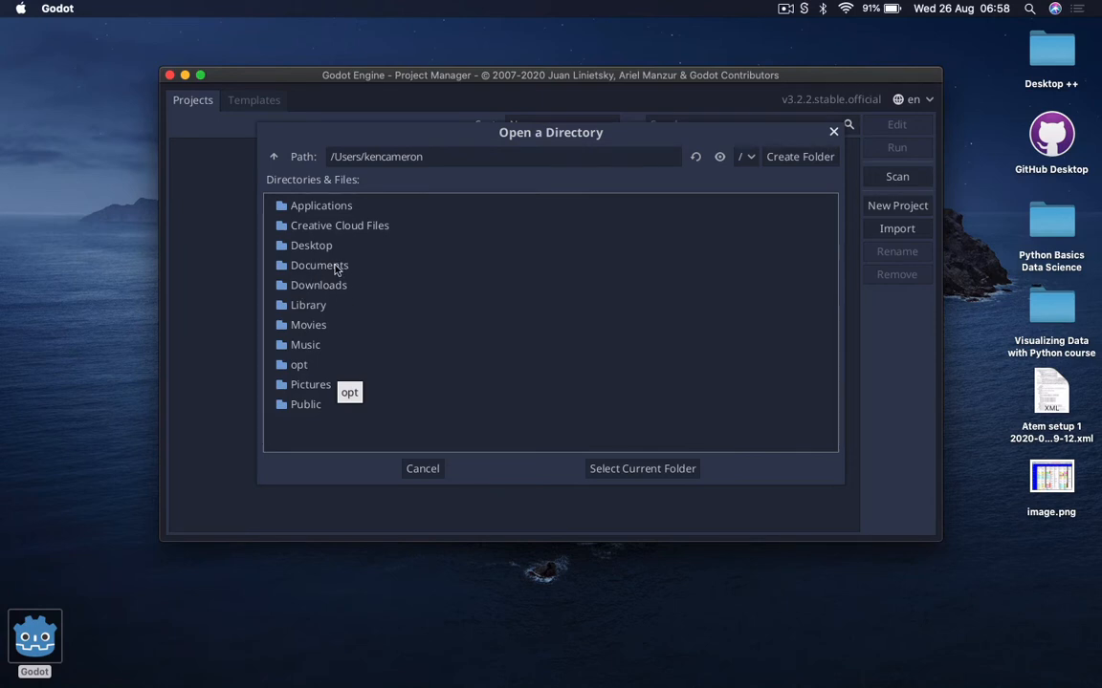
pyautogui.click(319, 265)
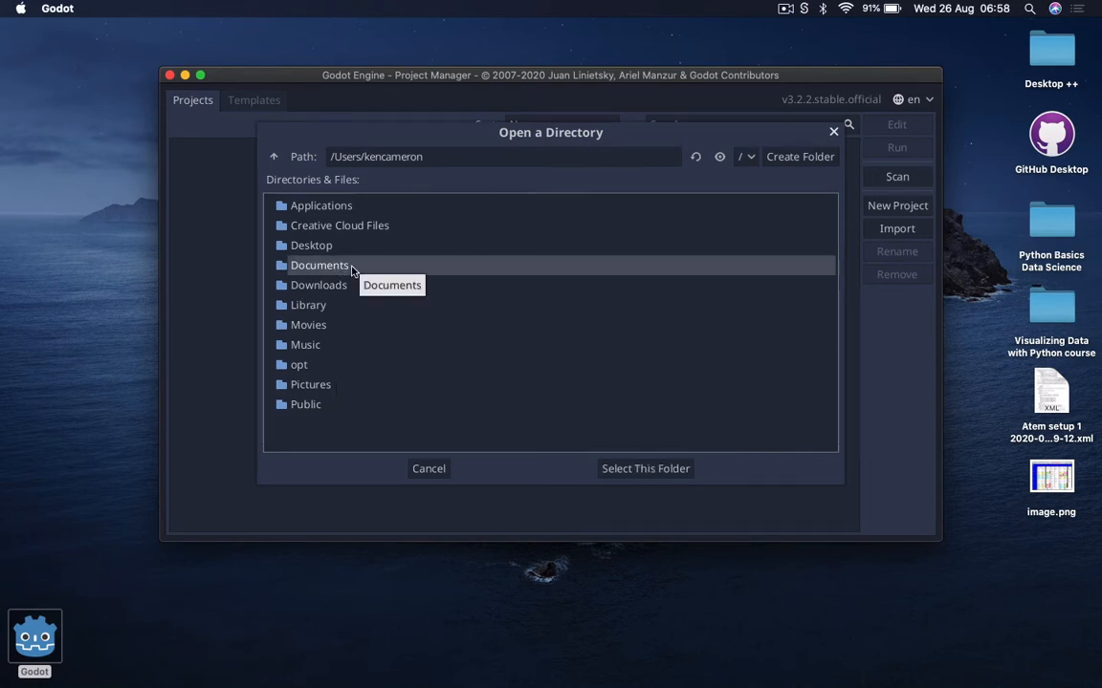
pyautogui.moveTo(756, 225)
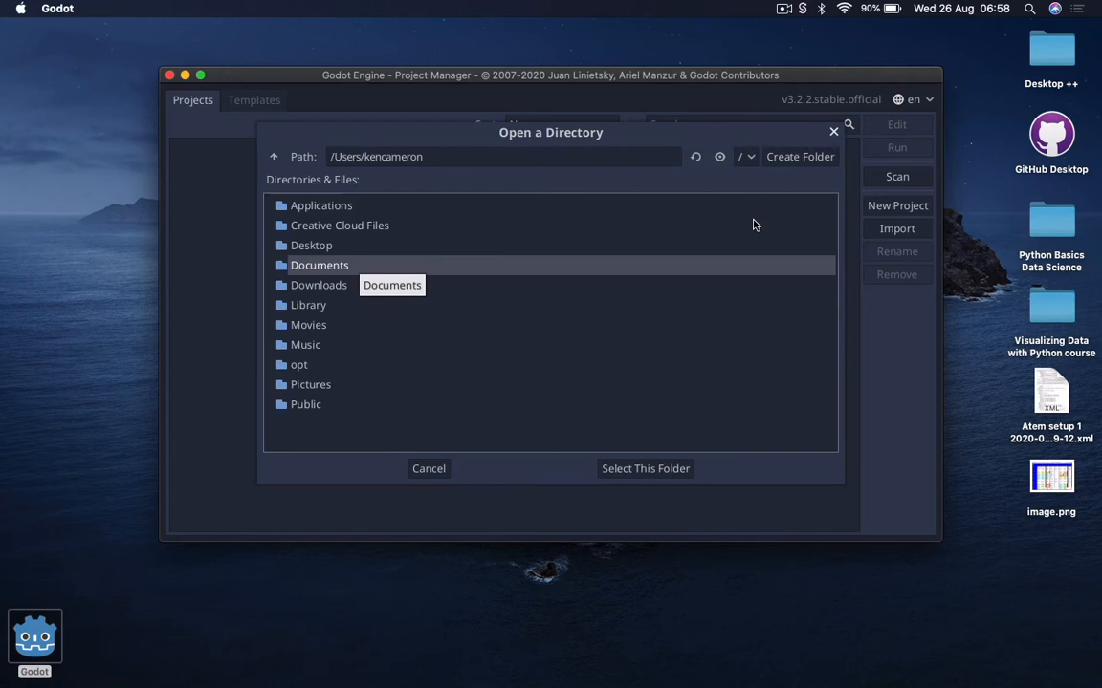
pyautogui.moveTo(747, 186)
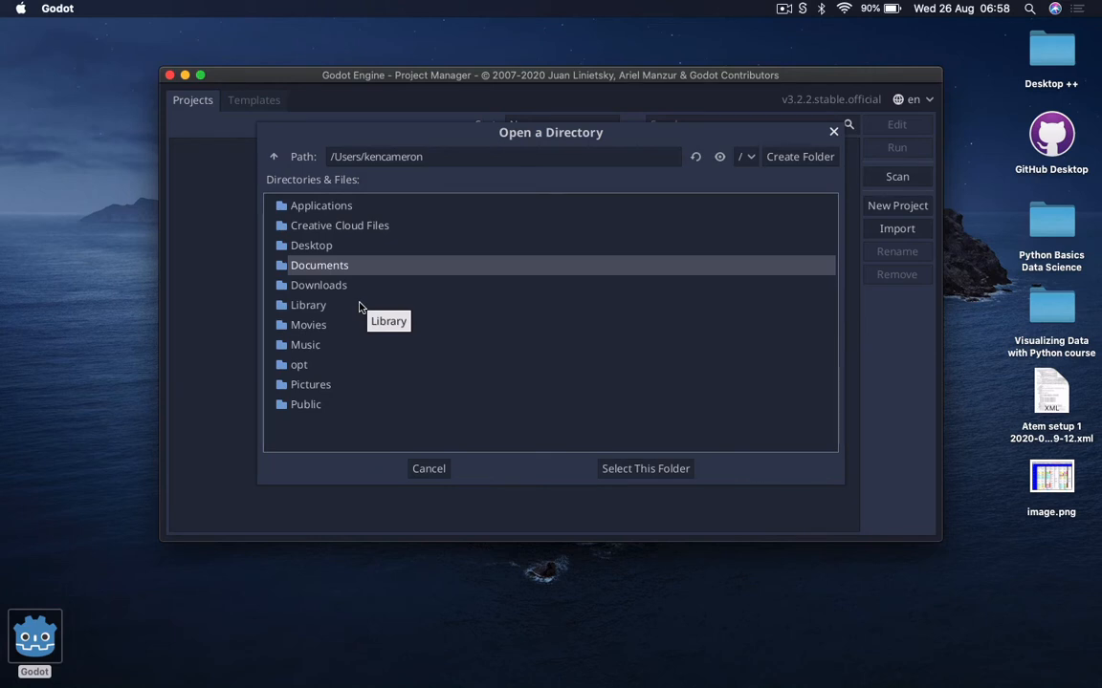
pyautogui.moveTo(737, 168)
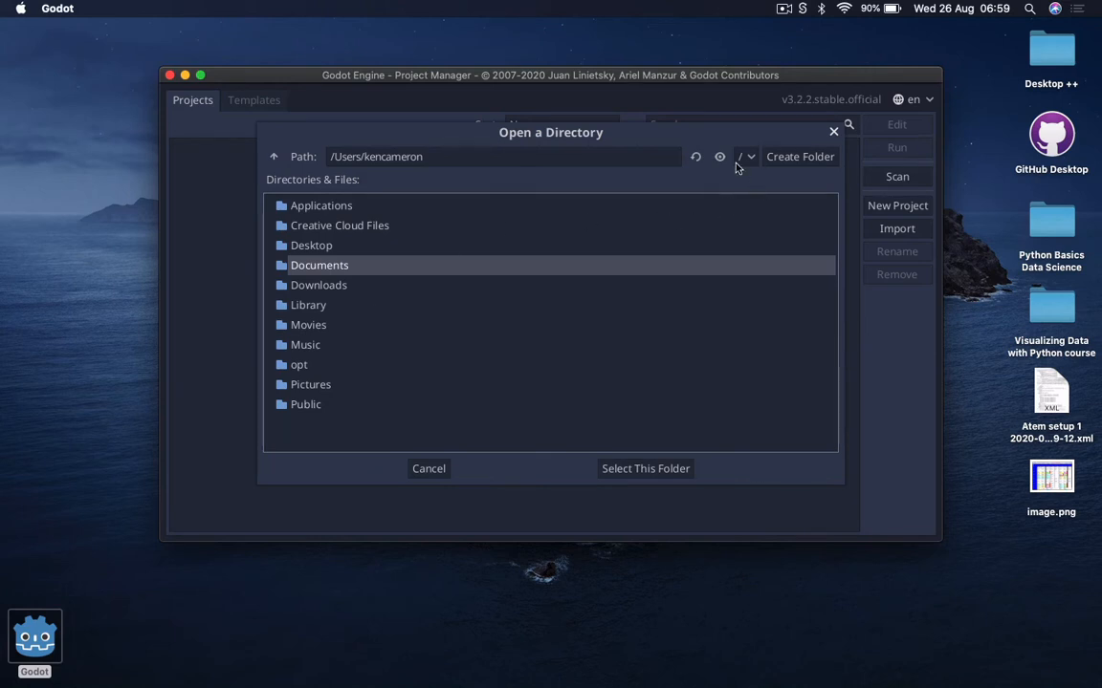
pyautogui.click(747, 156)
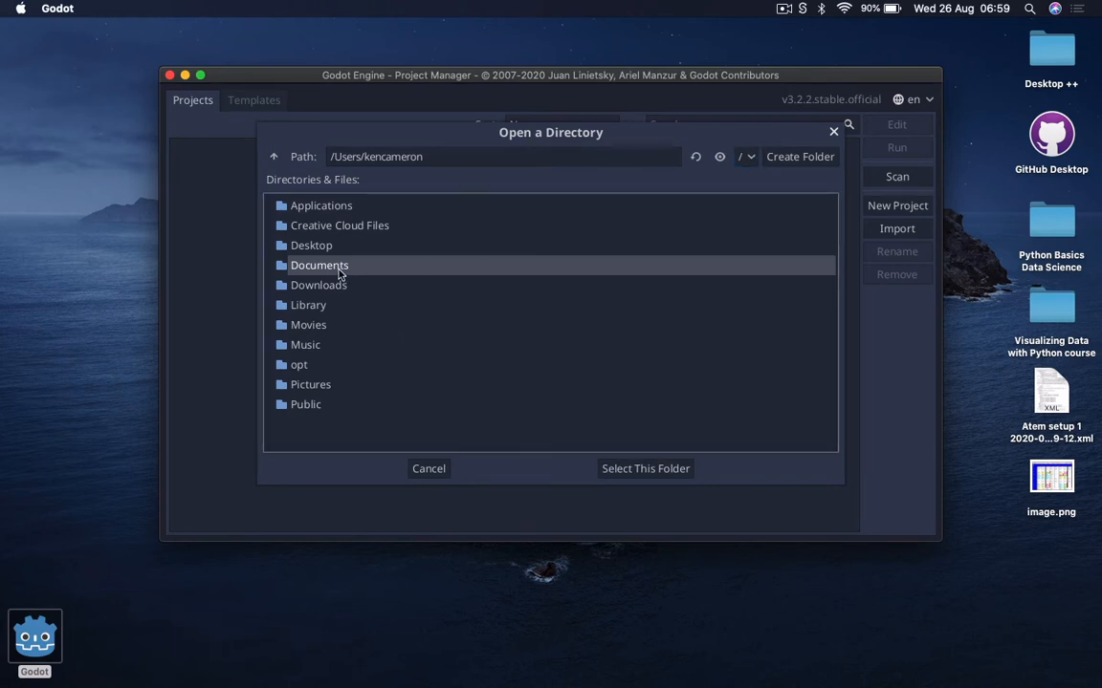
pyautogui.doubleClick(320, 265)
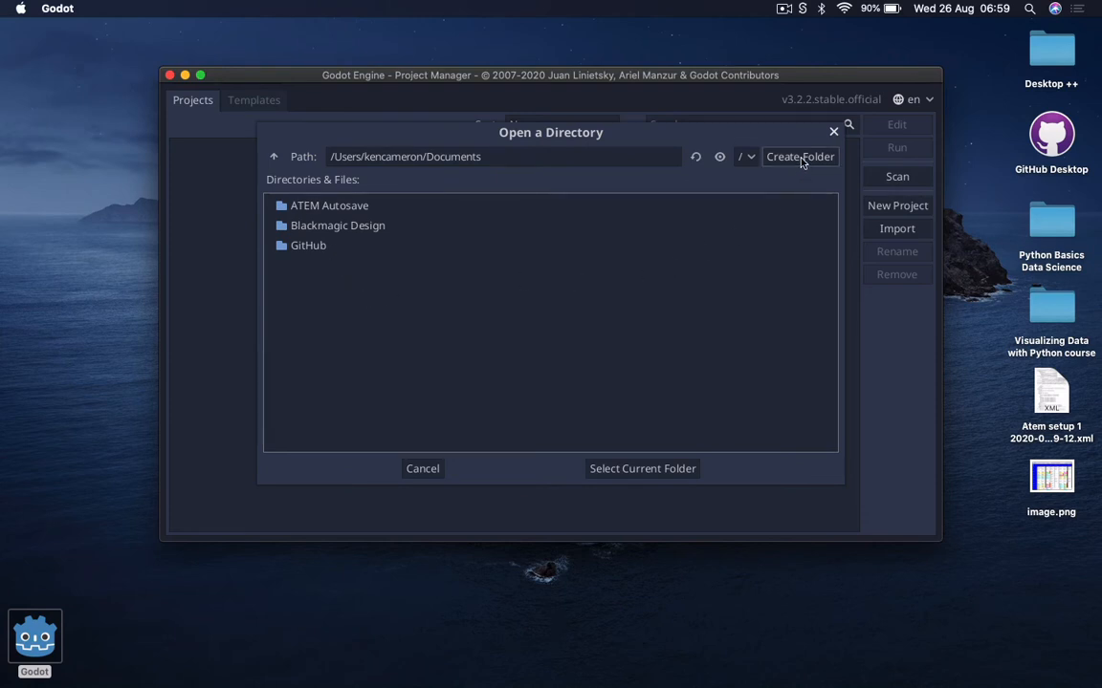
# Create a folder named 'My 2D Platformer 1.0' inside Documents.
pyautogui.click(800, 156)
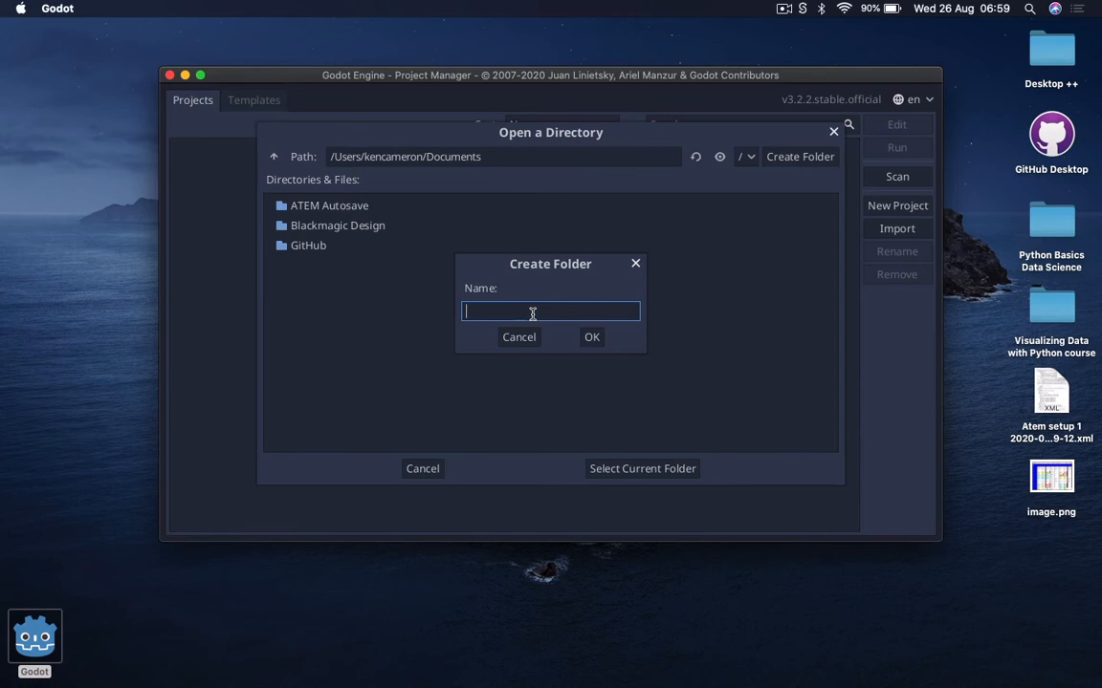
pyautogui.write('My 2D Platformer 1.0')
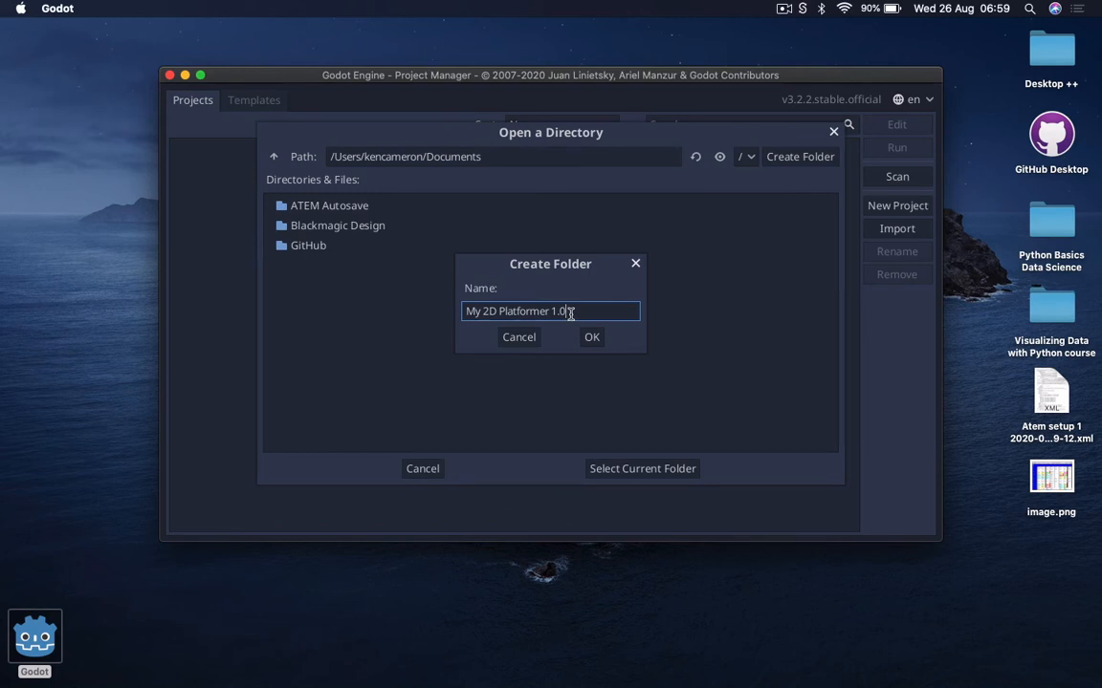
pyautogui.click(591, 337)
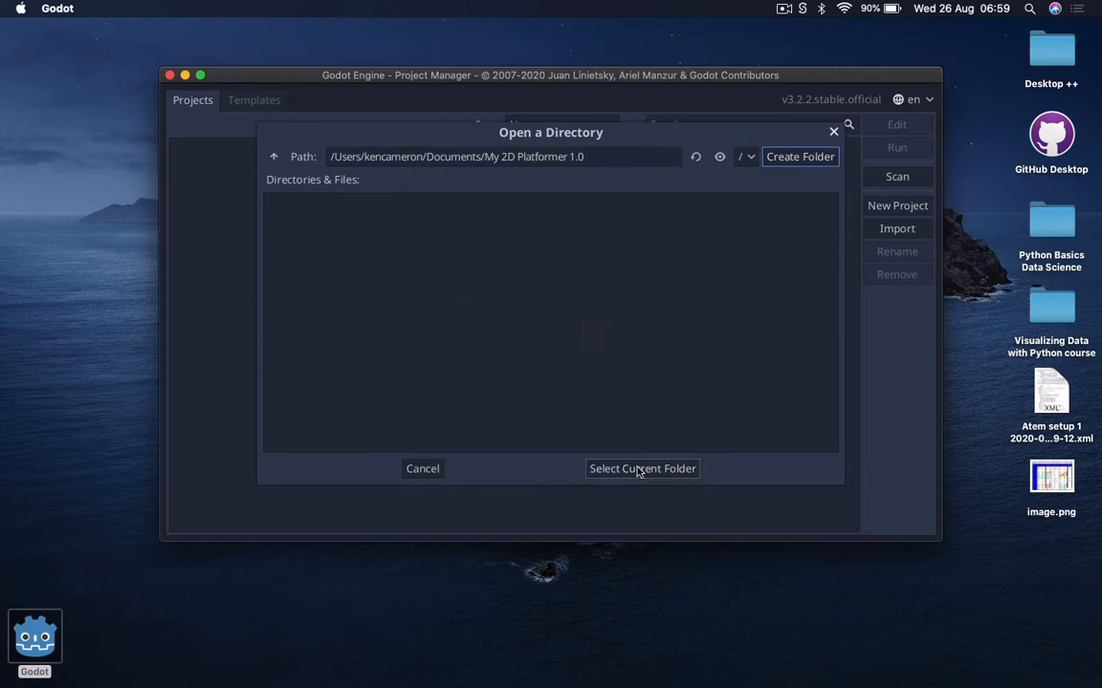
# Use the new folder as the location and create the project with OpenGL ES 3.0.
pyautogui.click(642, 469)
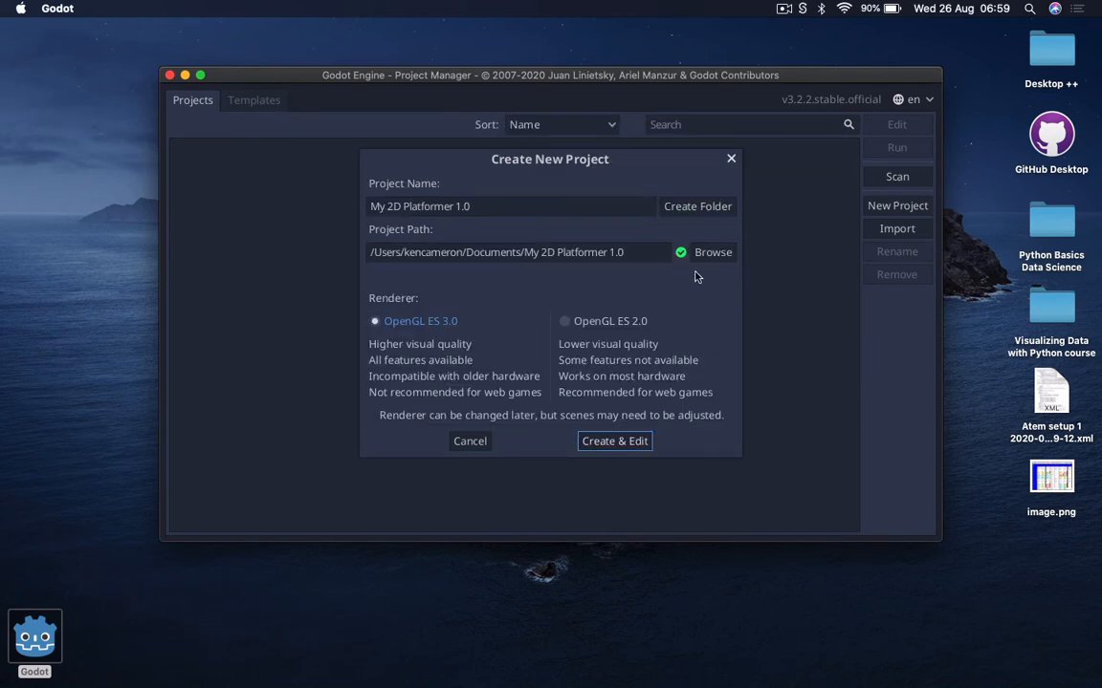
pyautogui.moveTo(683, 267)
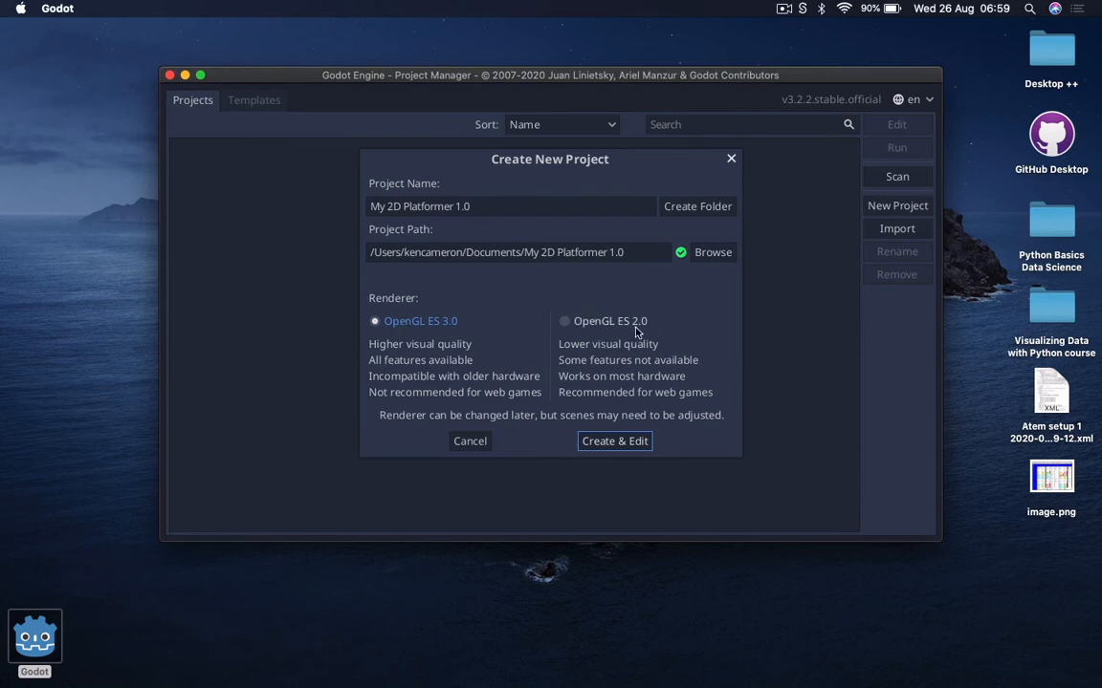
pyautogui.moveTo(615, 338)
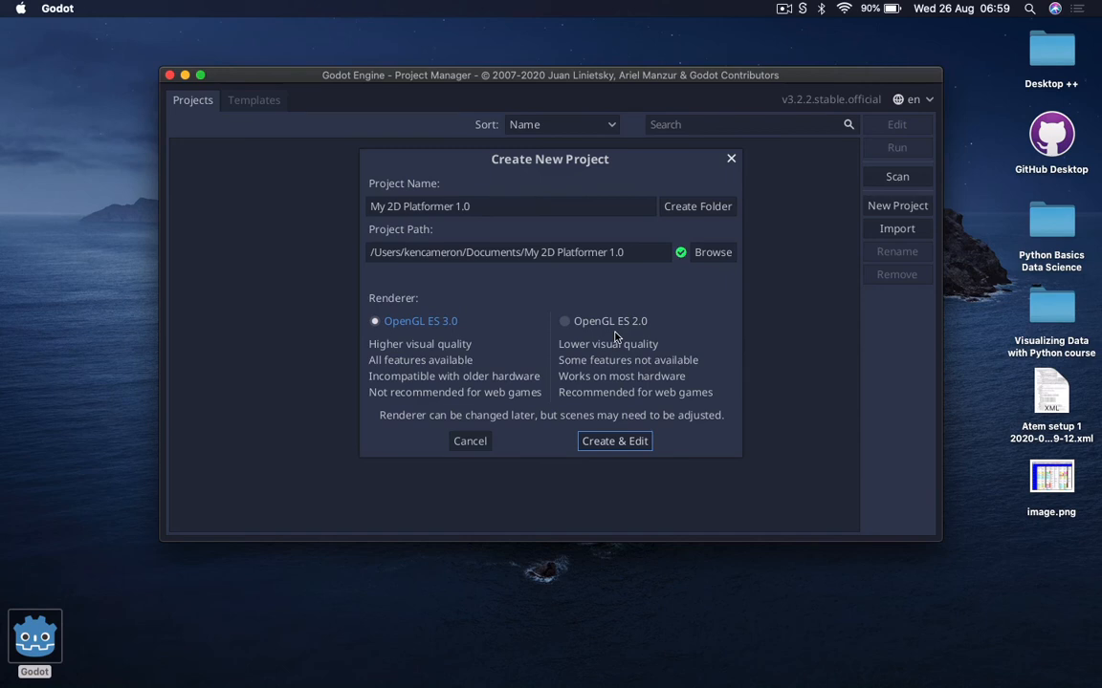
pyautogui.moveTo(565, 345)
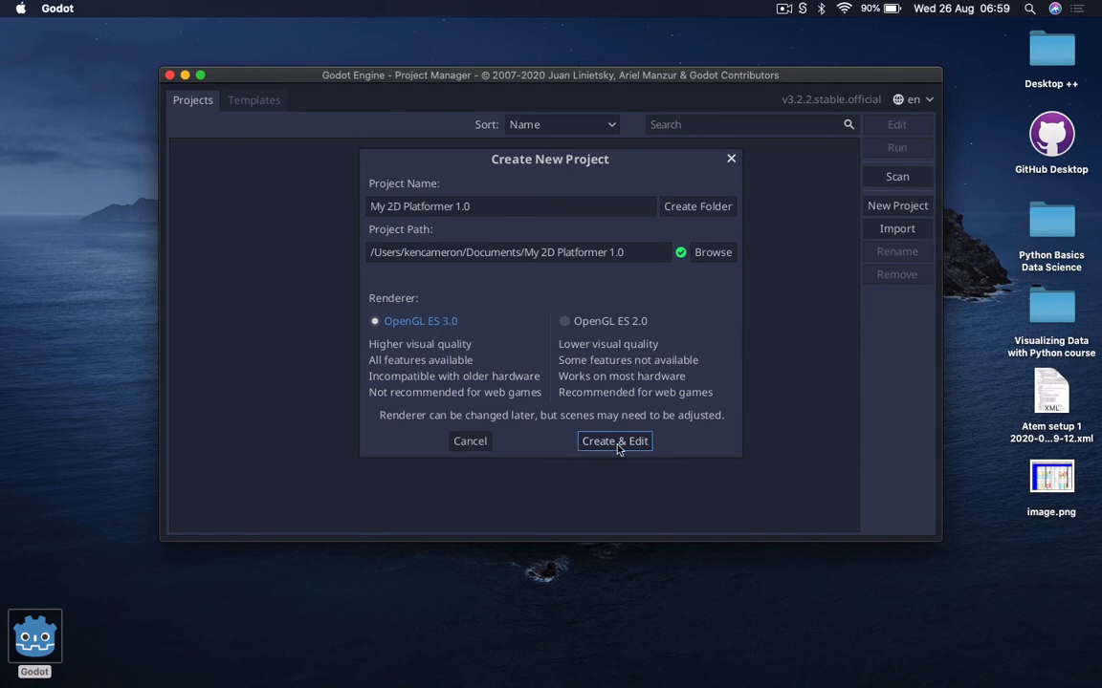
pyautogui.click(614, 440)
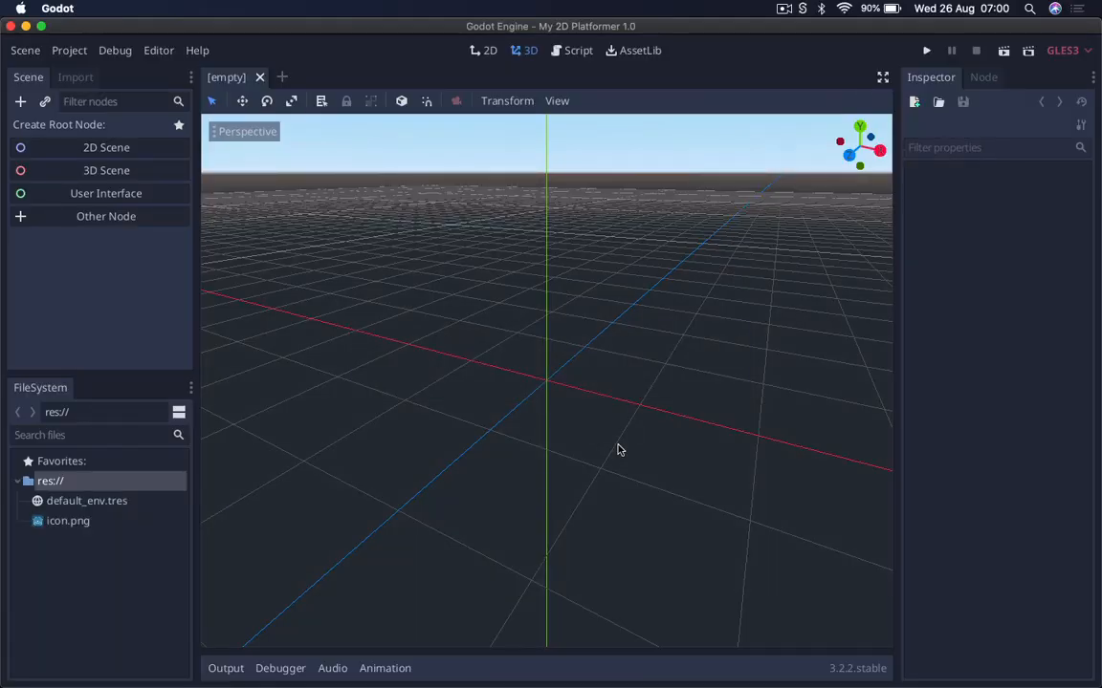
pyautogui.moveTo(579, 340)
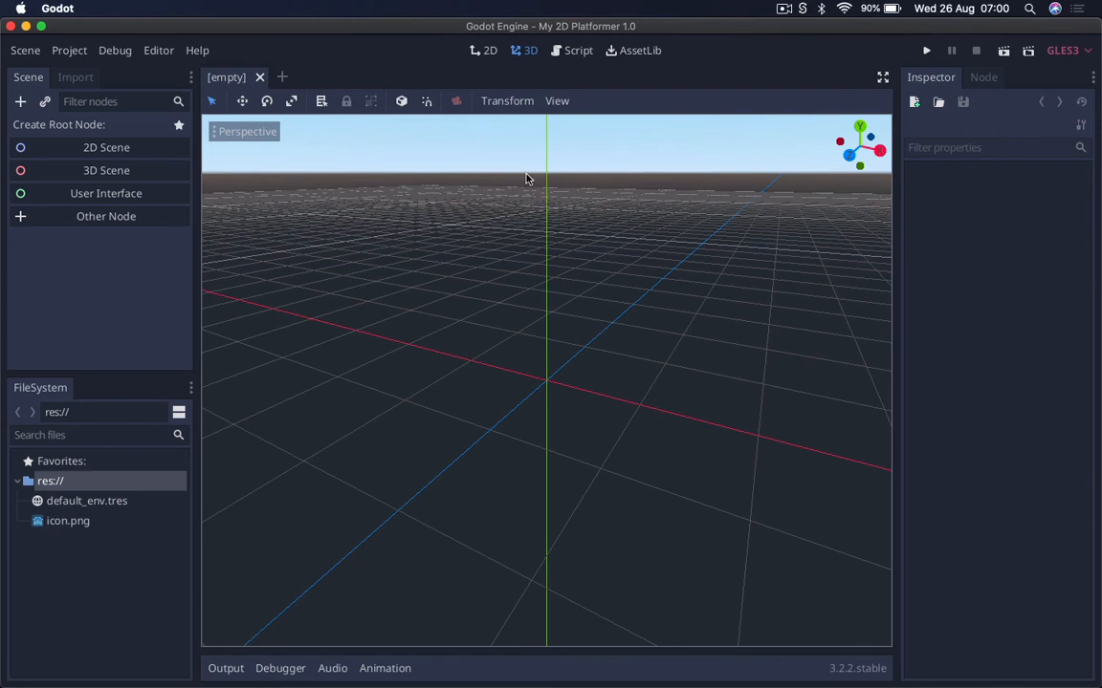
pyautogui.moveTo(508, 88)
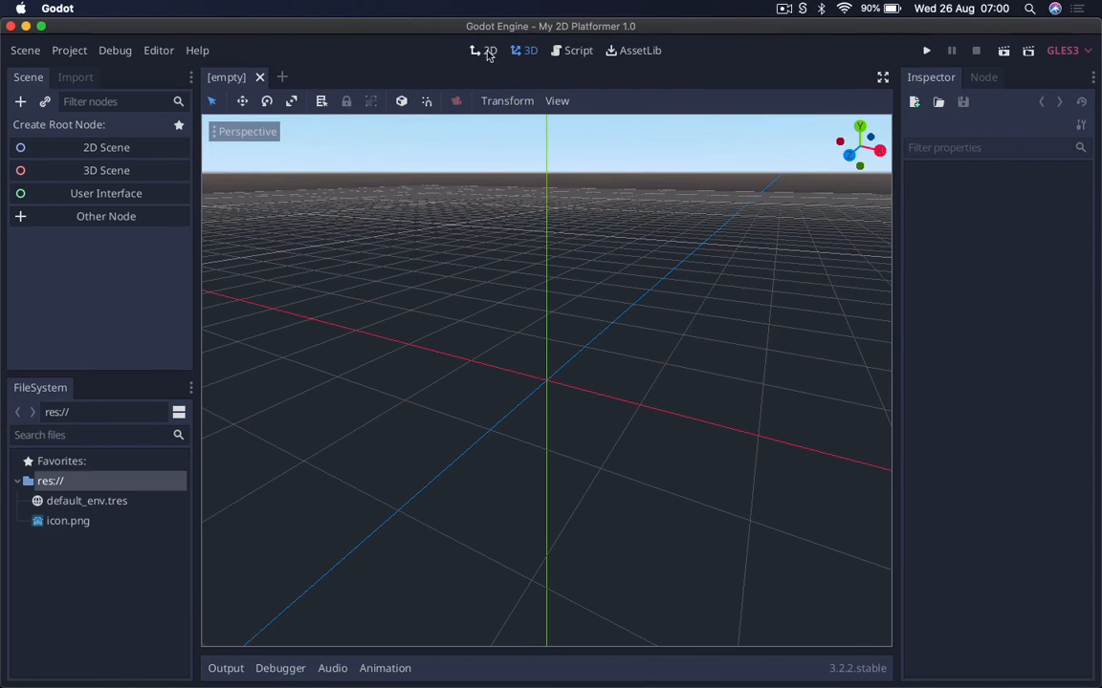
# Switch to the 2D workspace and zoom out to show the full game screen.
pyautogui.click(485, 50)
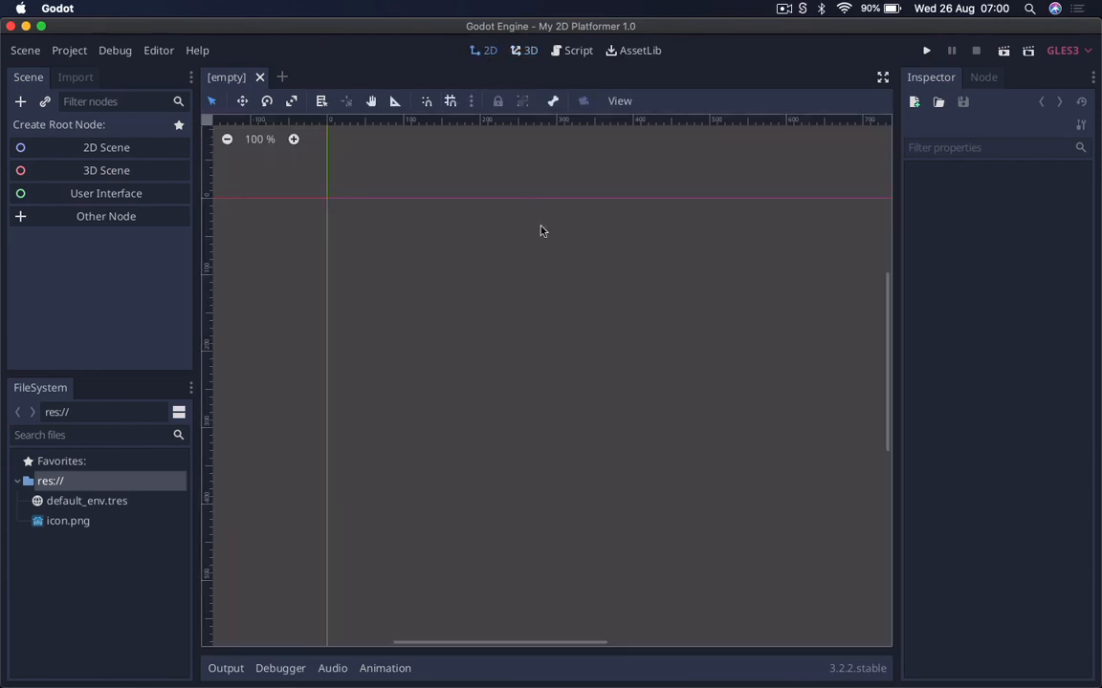
pyautogui.scroll(-3)
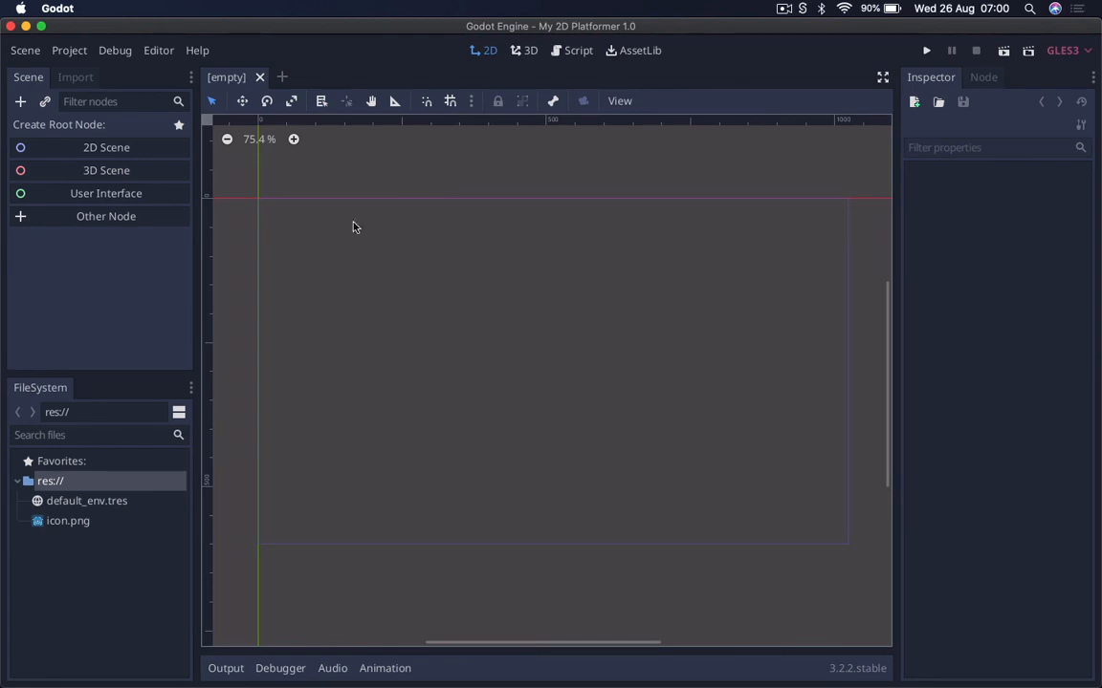
pyautogui.moveTo(254, 381)
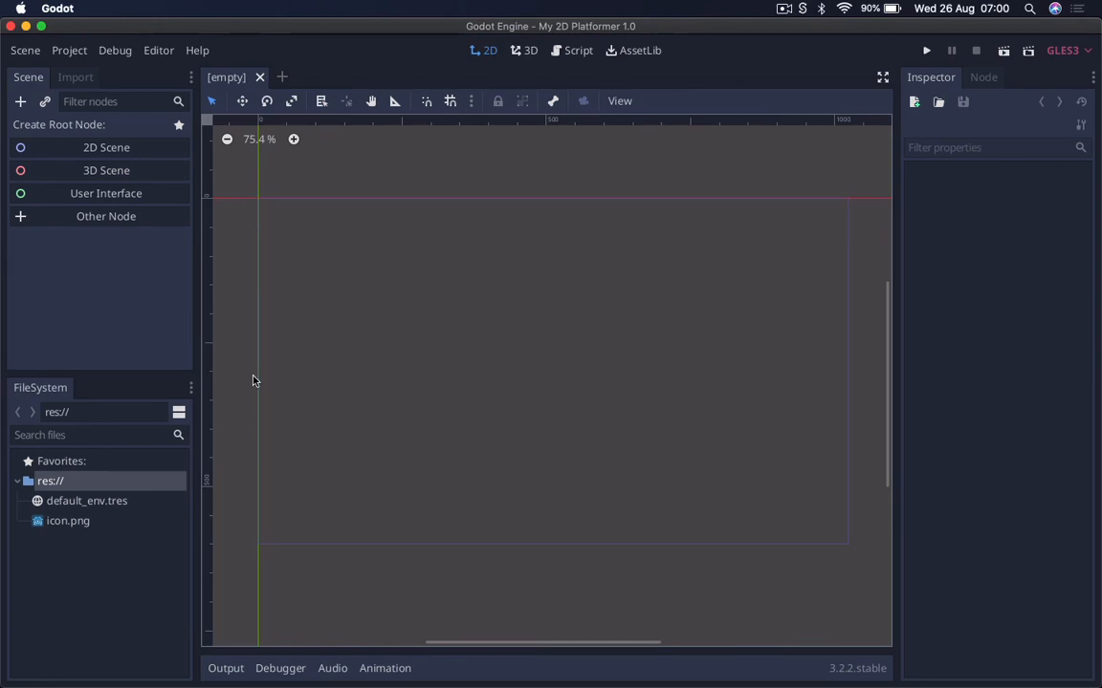
pyautogui.moveTo(834, 410)
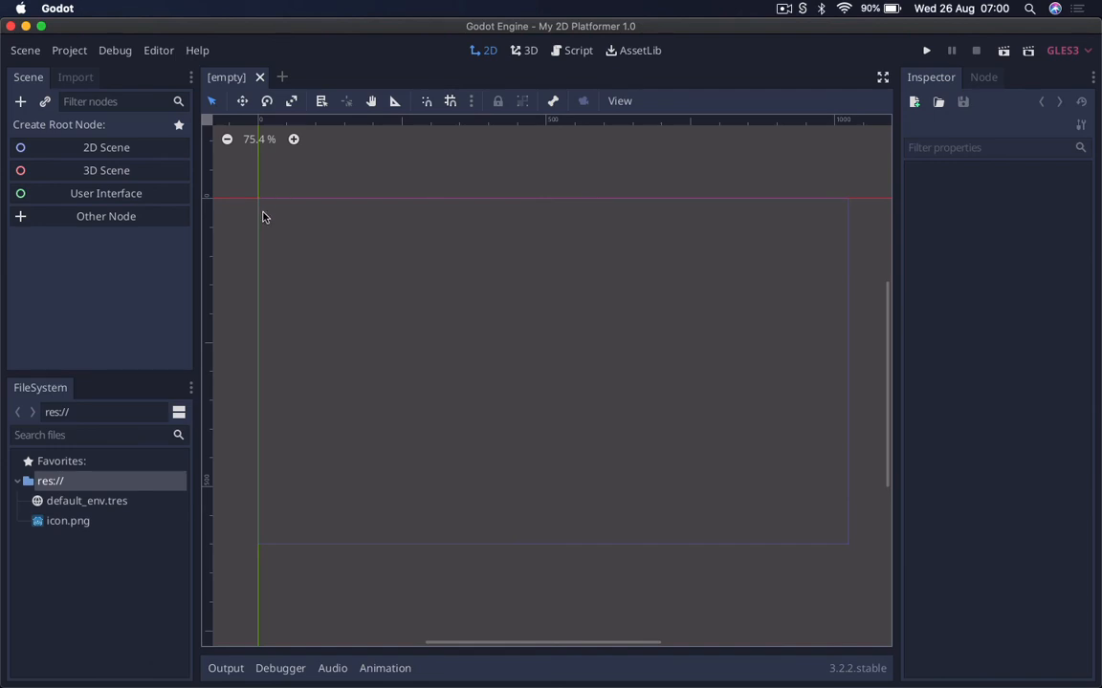
pyautogui.moveTo(497, 263)
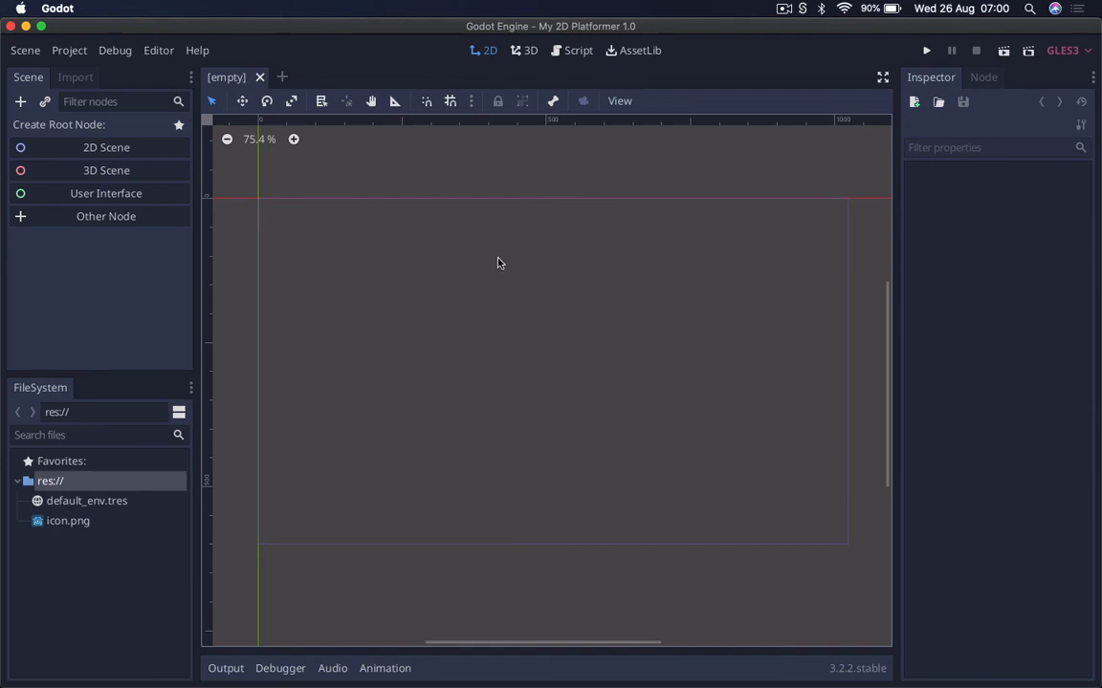